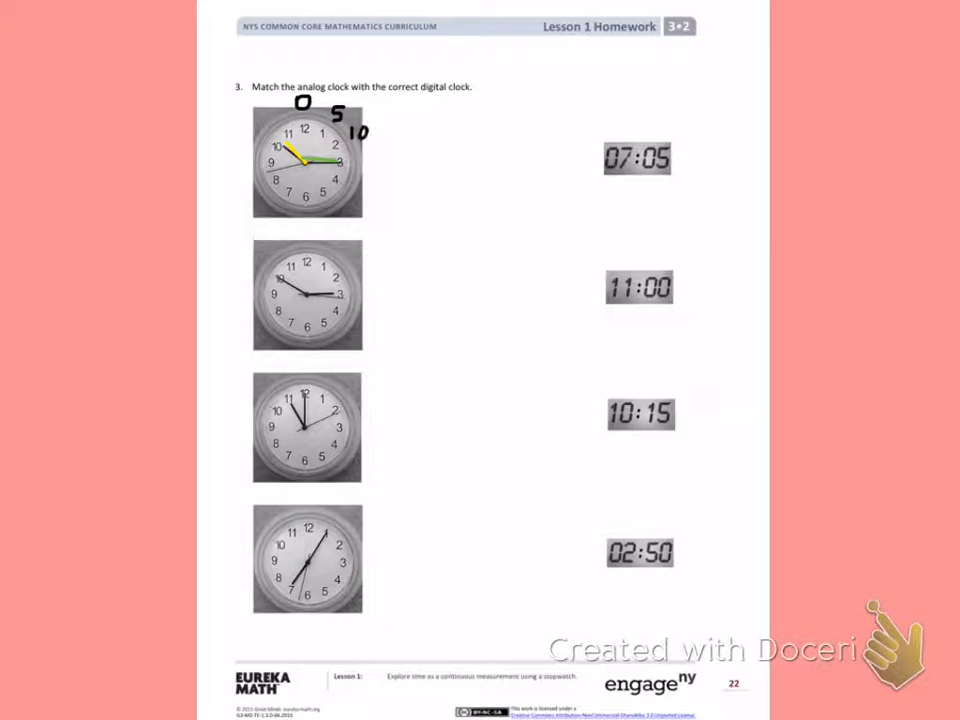
Write the 15-minute count on the first clock and join it to the 10:15 display.
left_click(363, 160)
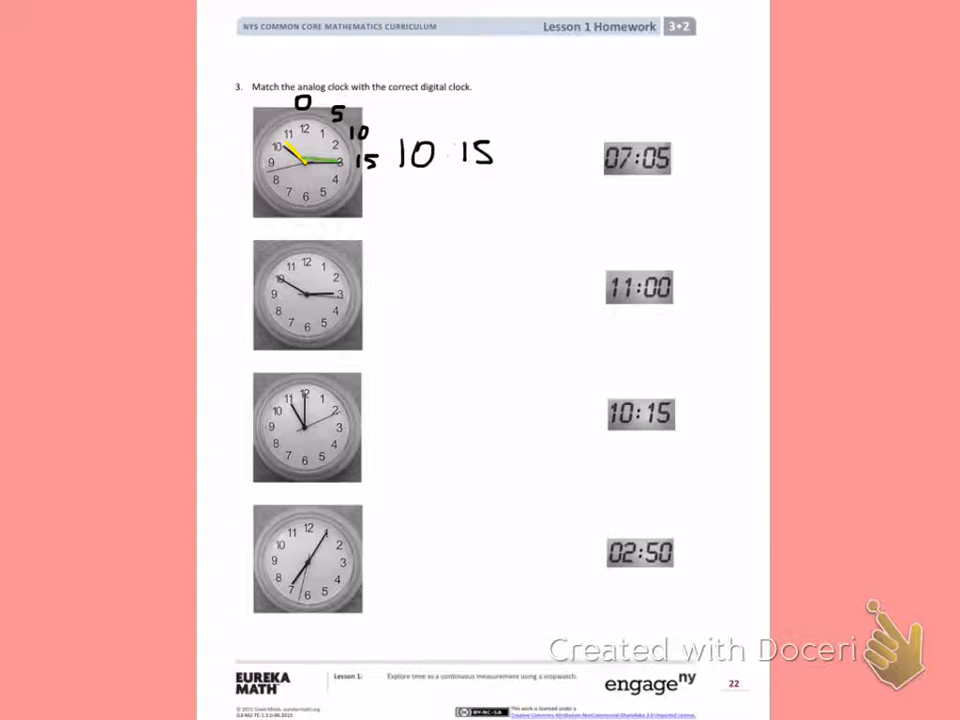
left_click_drag(365, 170, 530, 348)
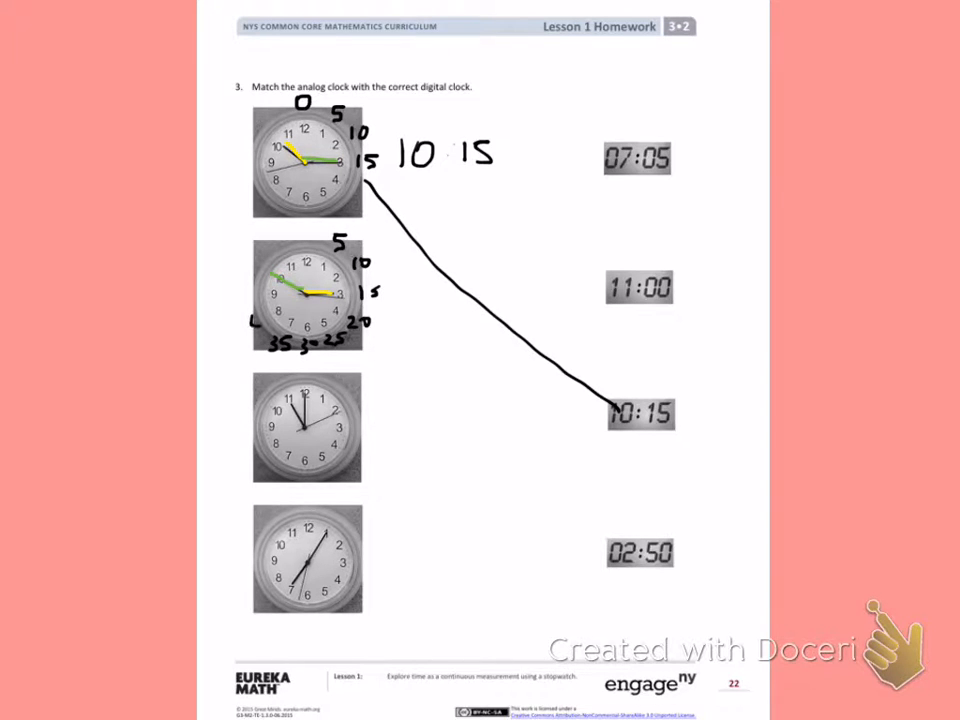
Count the second clock's minutes by fives around the dial up to 40.
type("40")
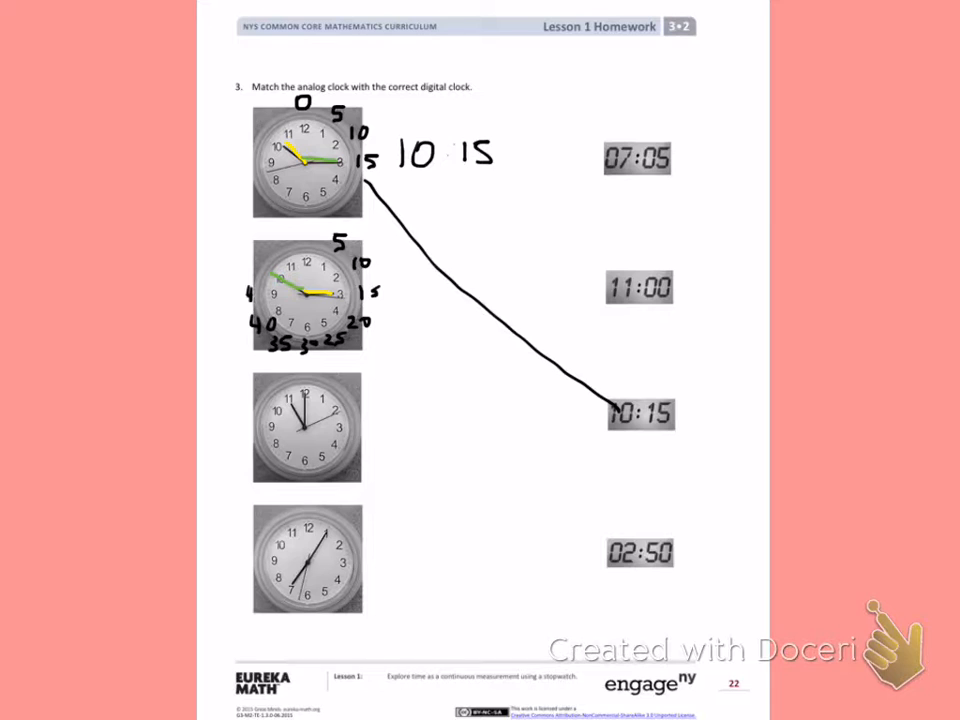